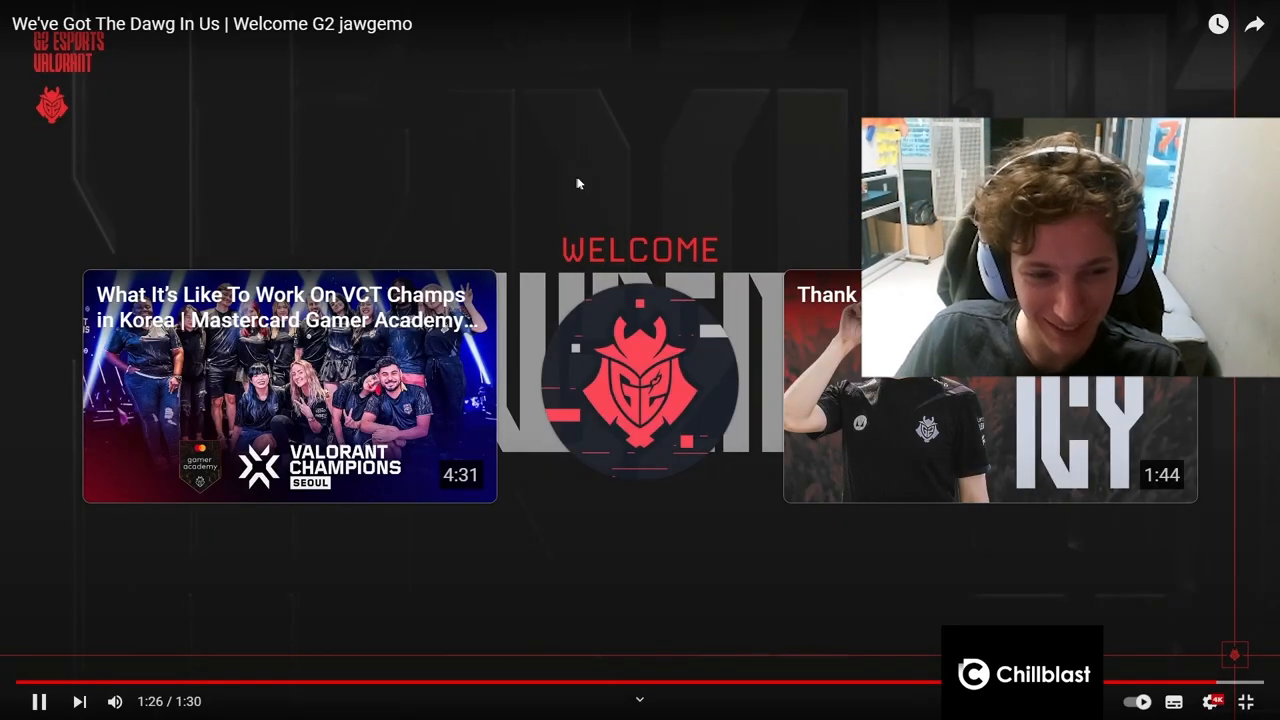
# Step: Rewind the G2 jawgemo welcome video on YouTube to replay its ending
pyautogui.click(40, 700)
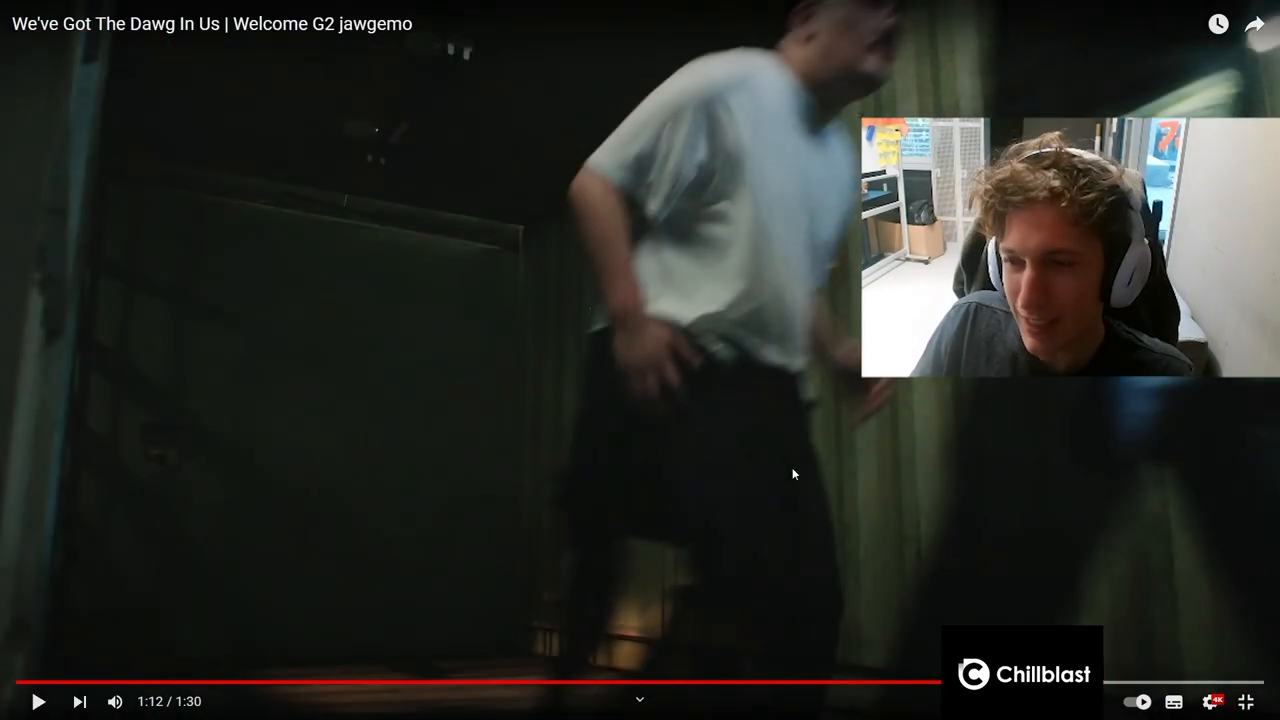
pyautogui.click(38, 700)
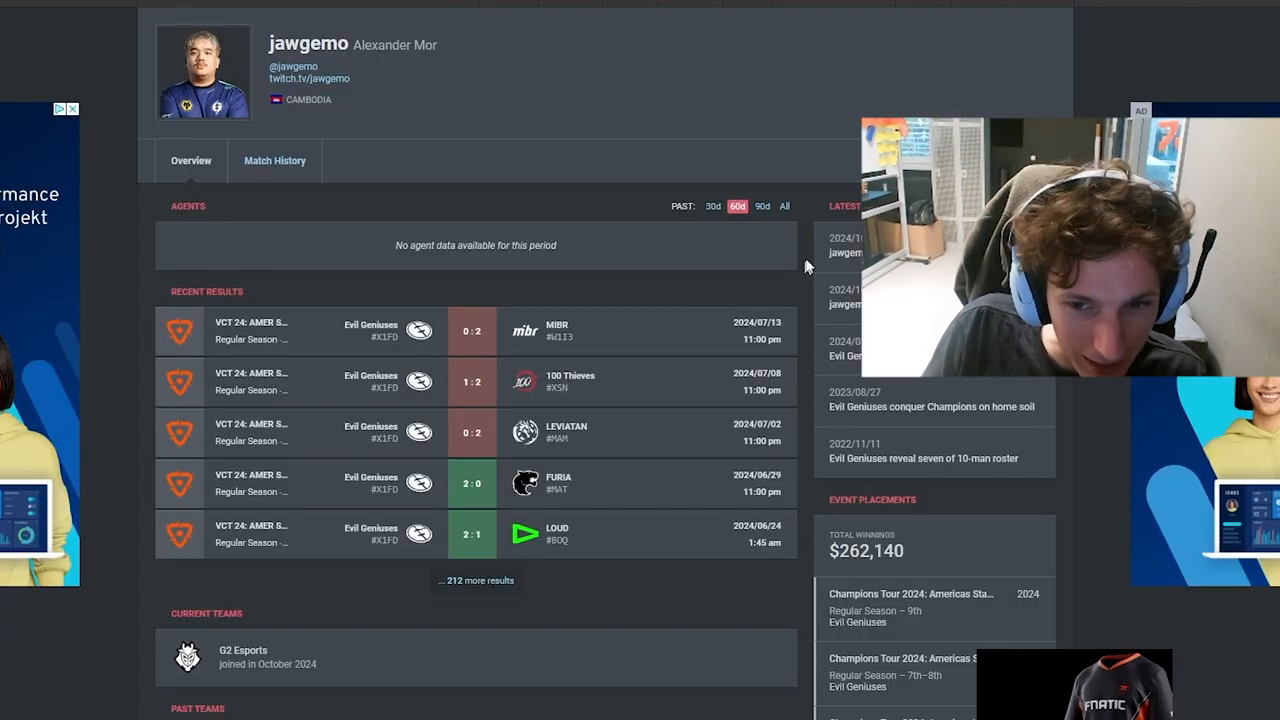
# Step: Filter jawgemo's agent stats to the past 90 days, then to all time
pyautogui.click(762, 206)
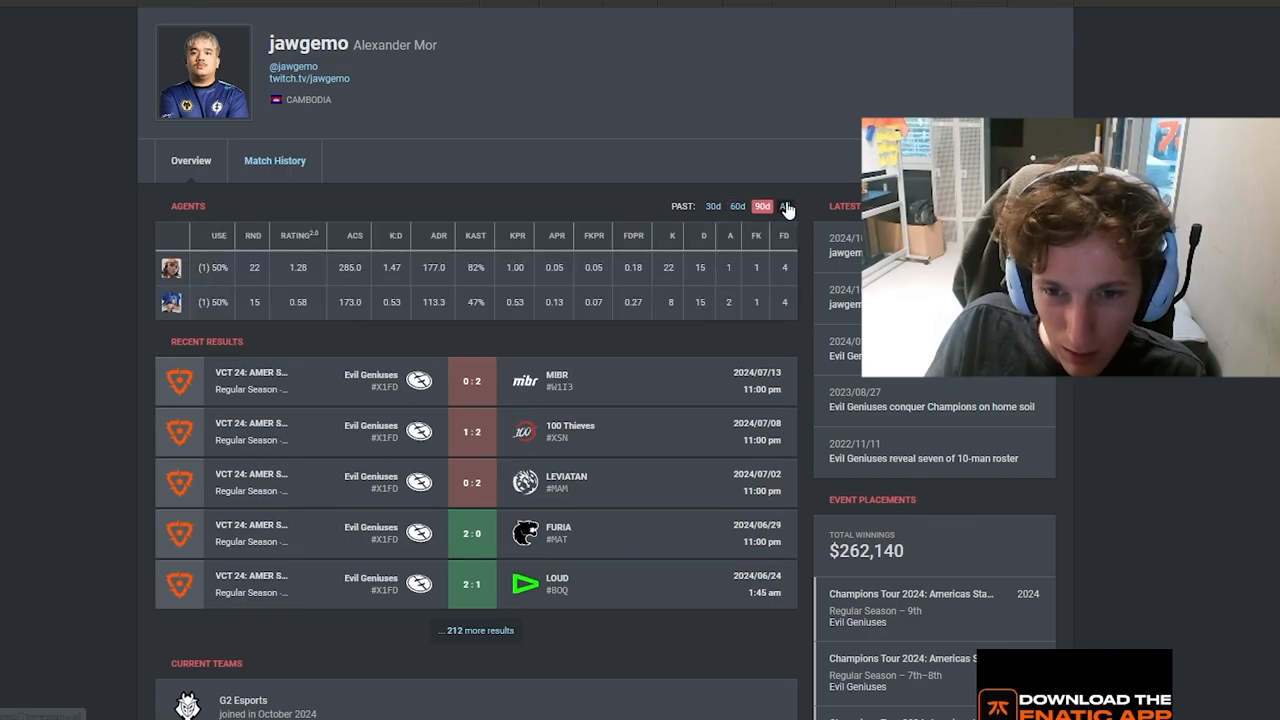
pyautogui.click(784, 206)
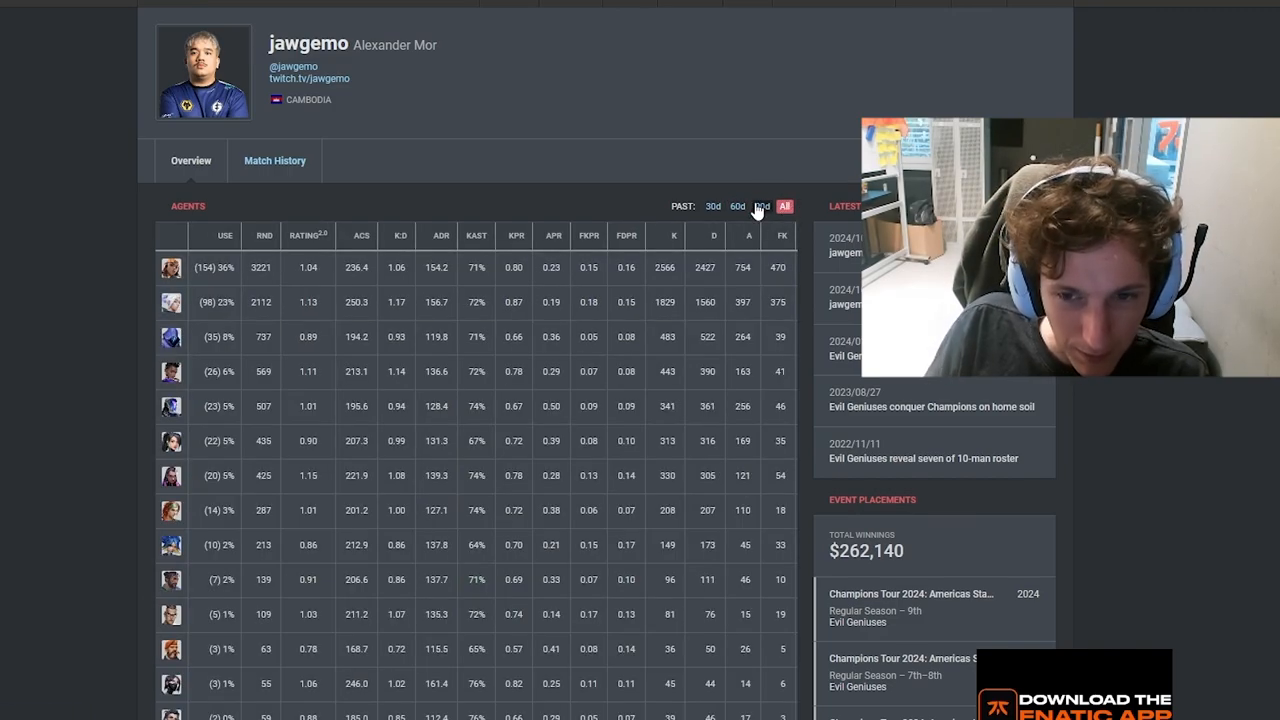
pyautogui.click(762, 206)
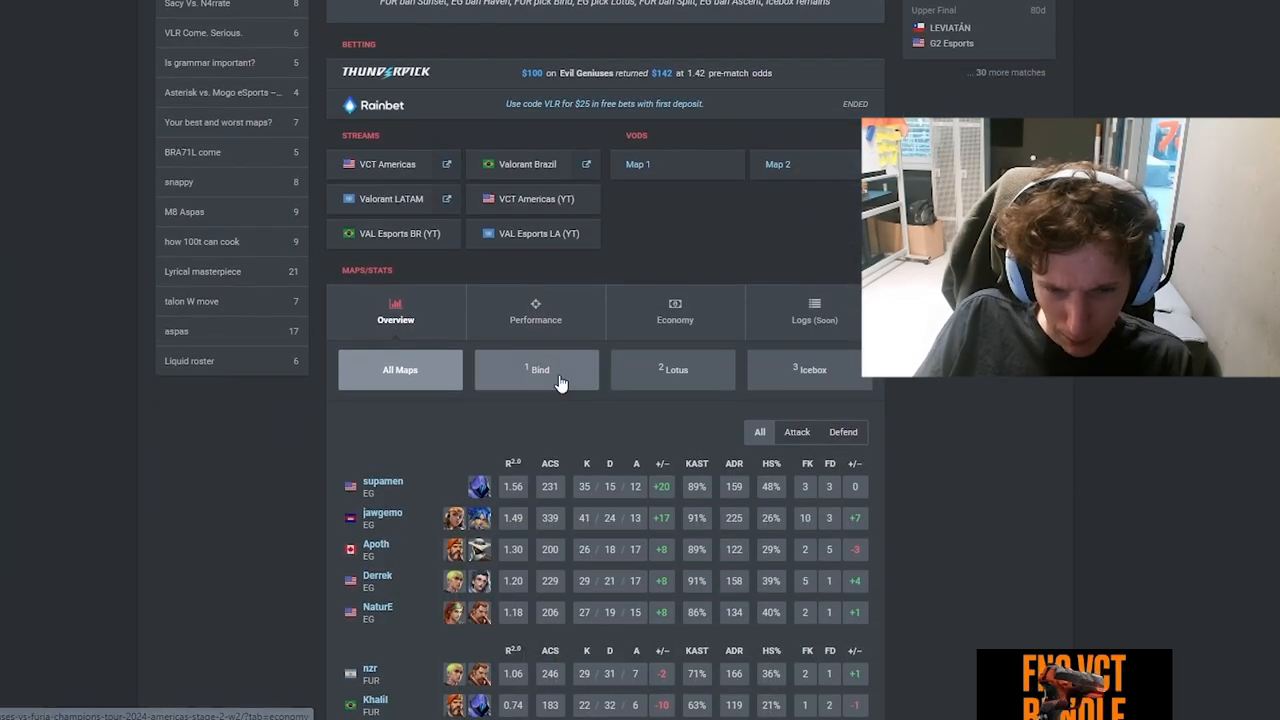
# Step: Go to Evil Geniuses' team page, list its matches and open the 100 Thieves match
pyautogui.scroll(-3)
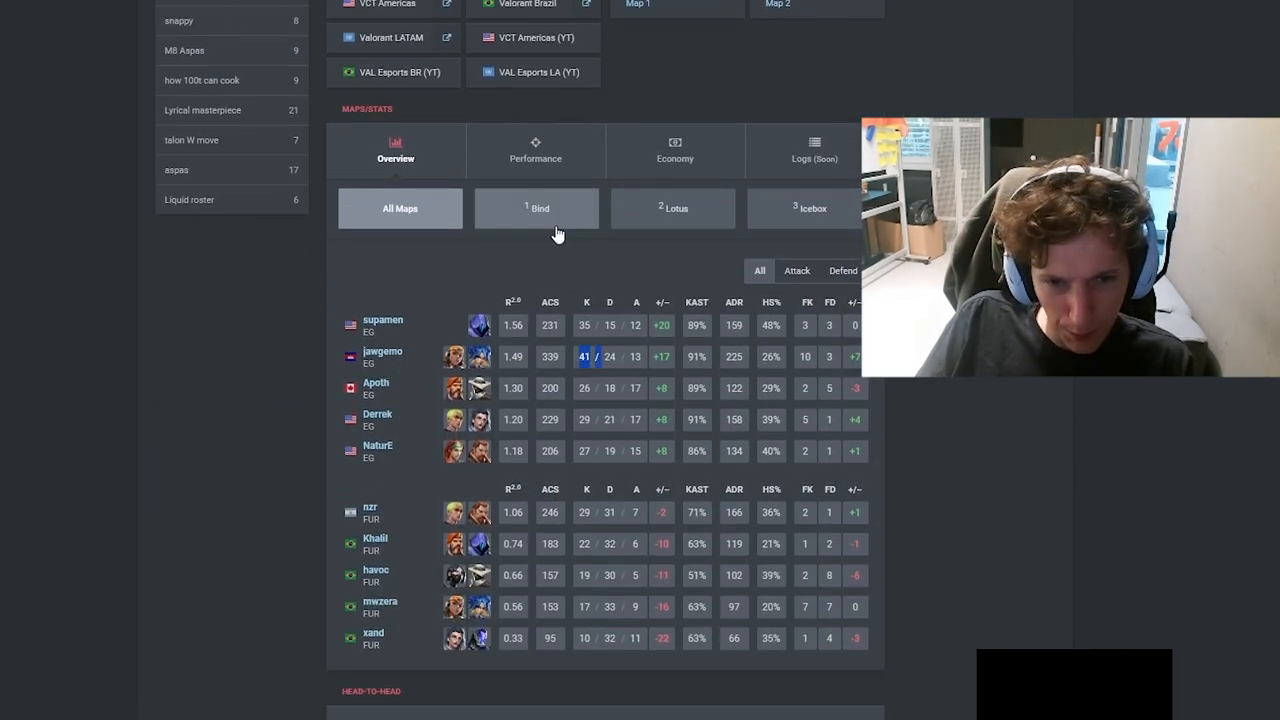
pyautogui.click(672, 208)
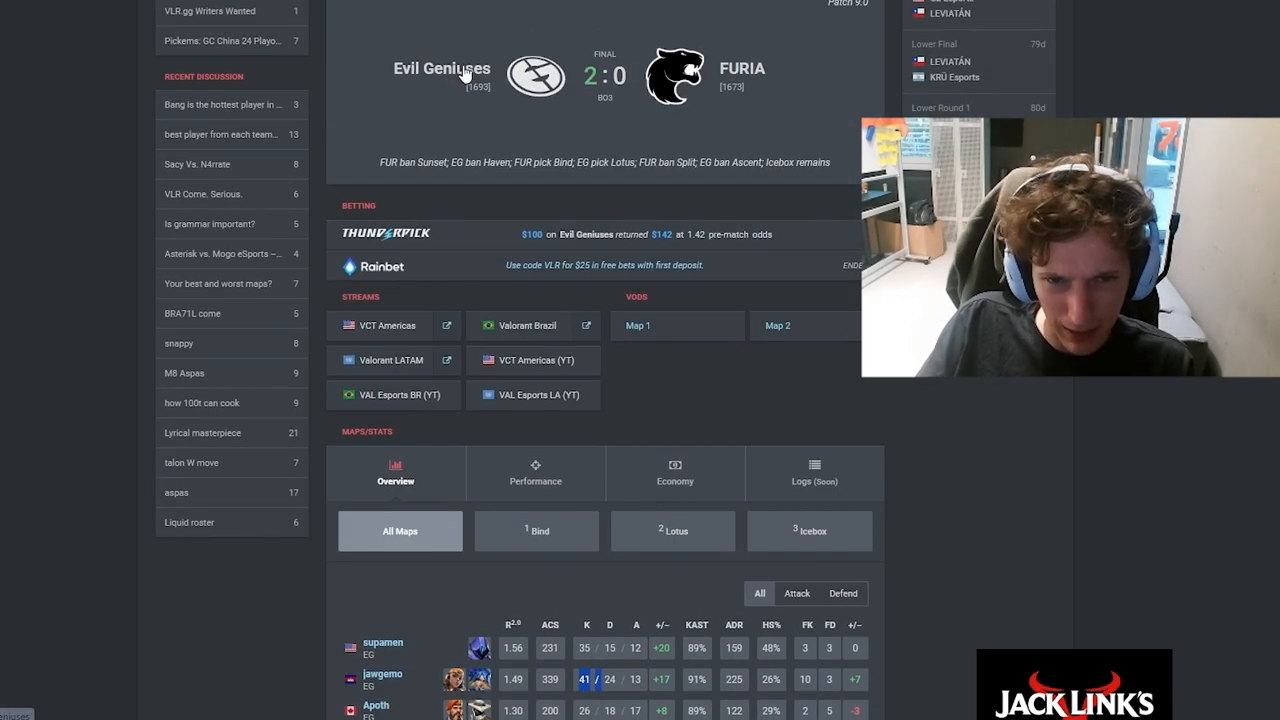
pyautogui.click(440, 68)
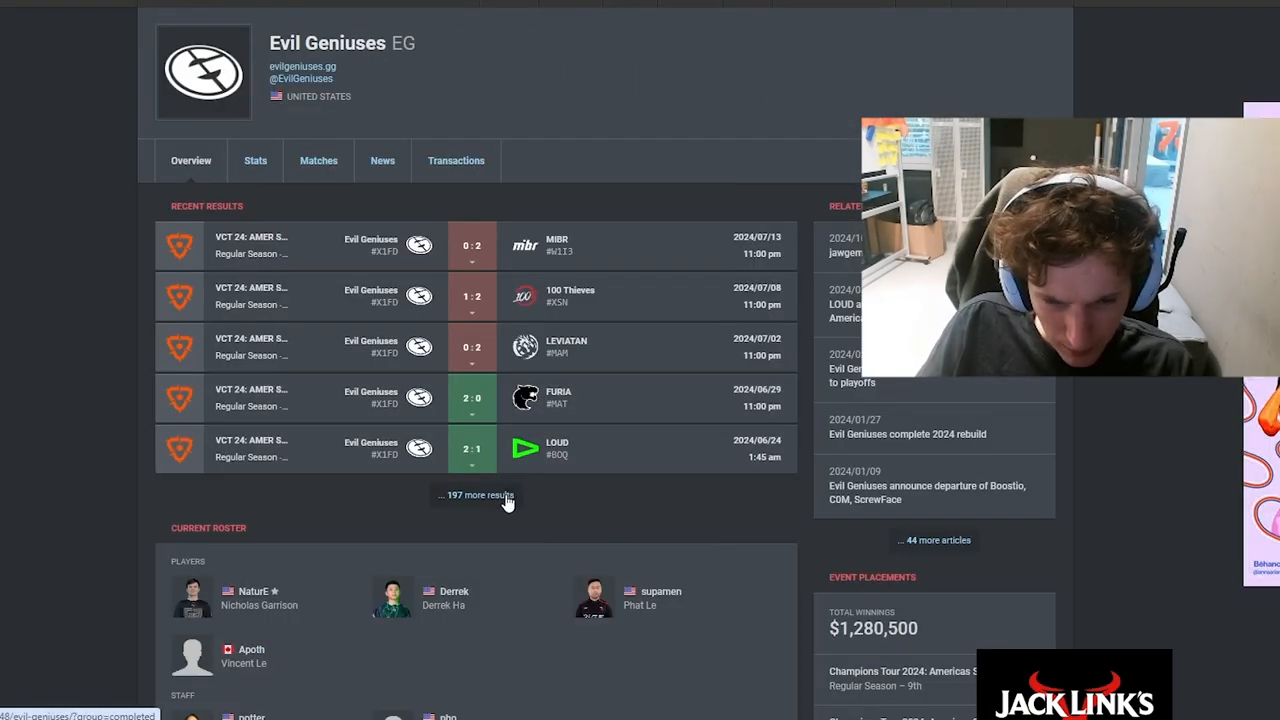
pyautogui.click(318, 160)
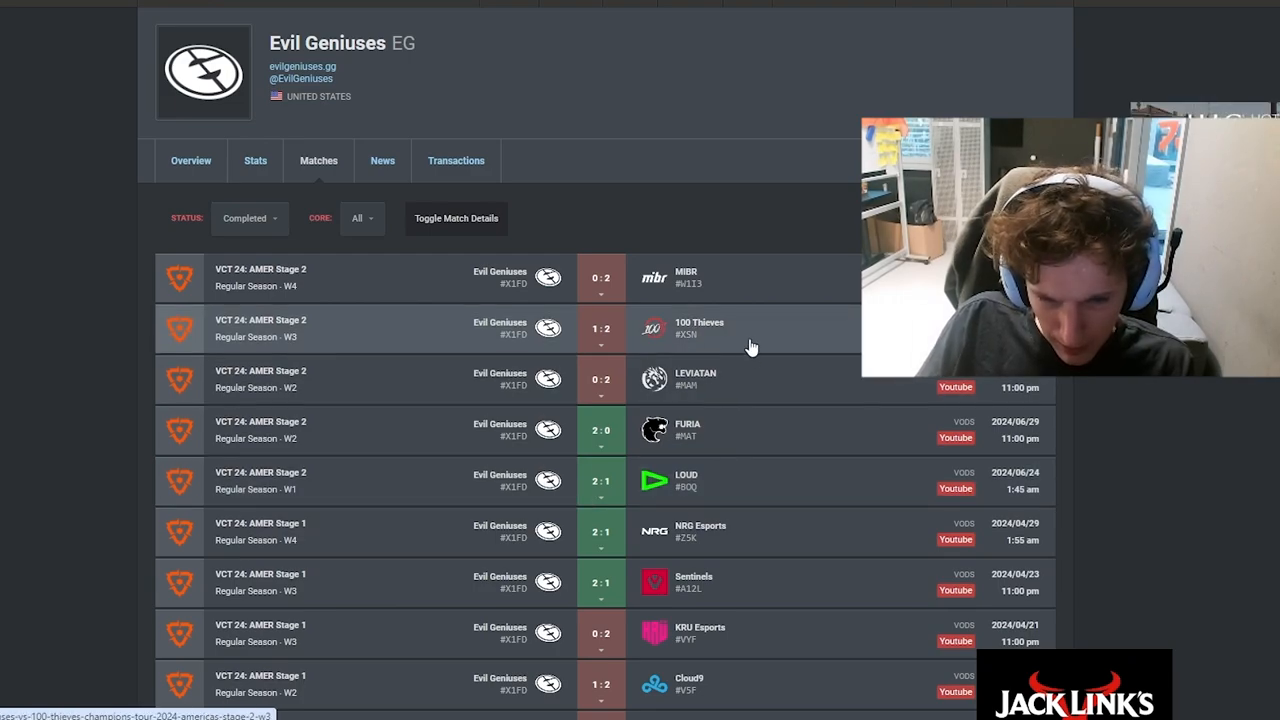
pyautogui.click(600, 328)
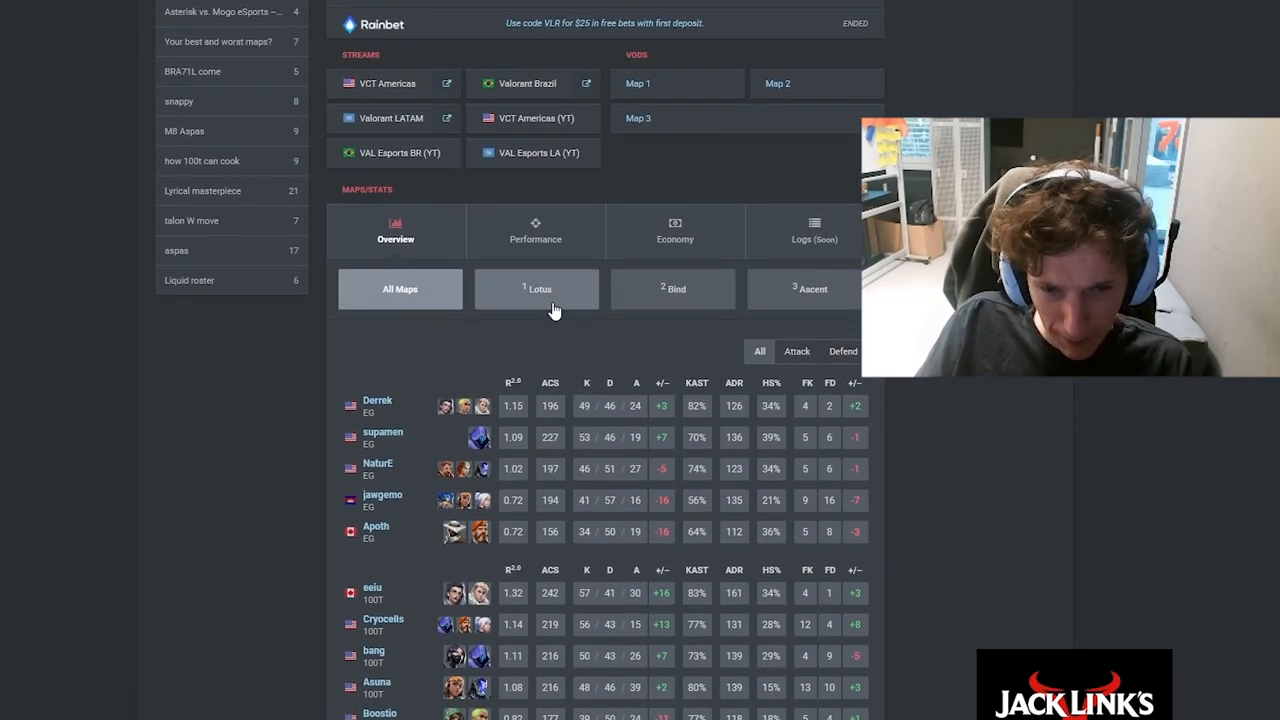
# Step: Review the Lotus, Bind and Ascent scoreboards of EG's 1–2 loss to 100 Thieves
pyautogui.click(538, 288)
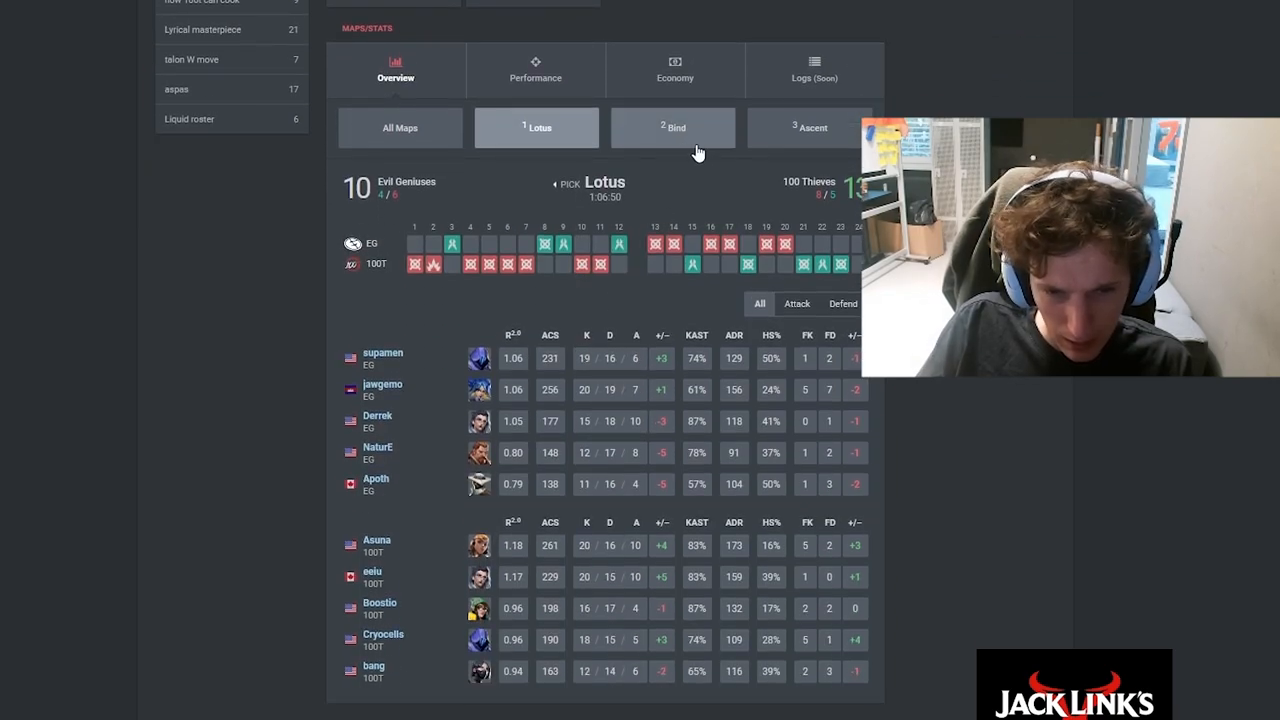
pyautogui.click(674, 128)
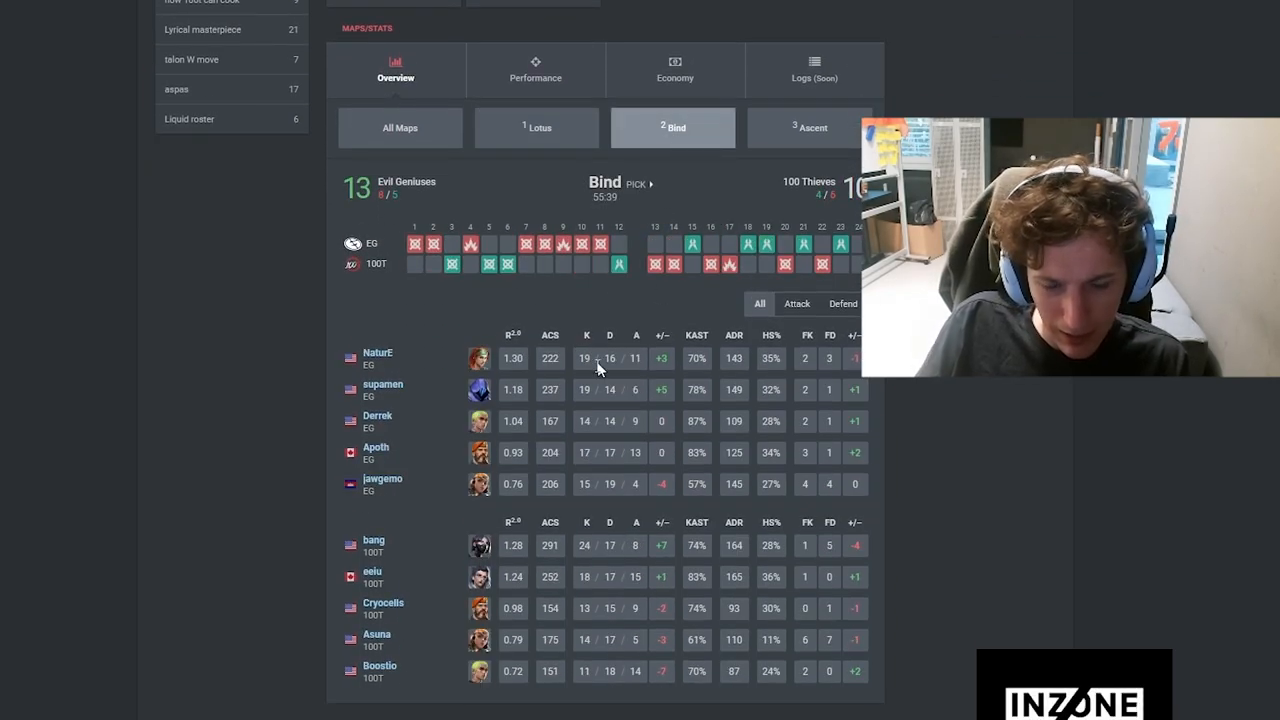
pyautogui.moveTo(444, 540)
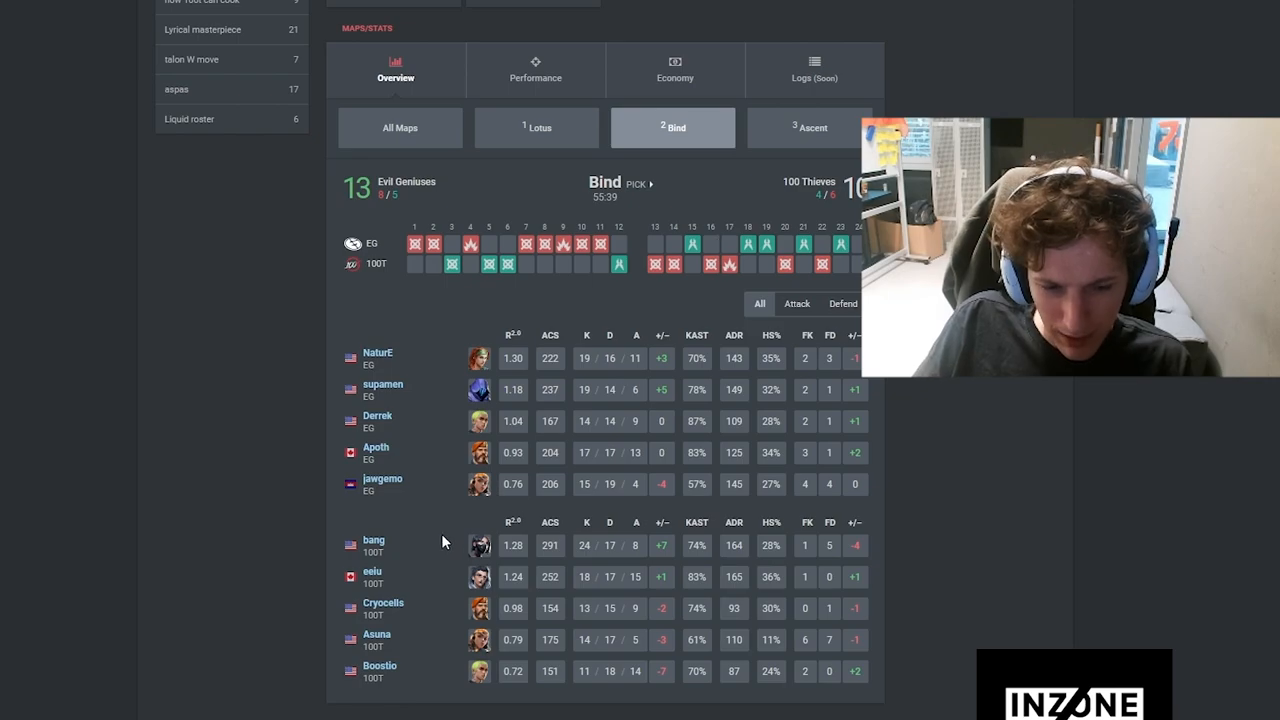
pyautogui.click(812, 128)
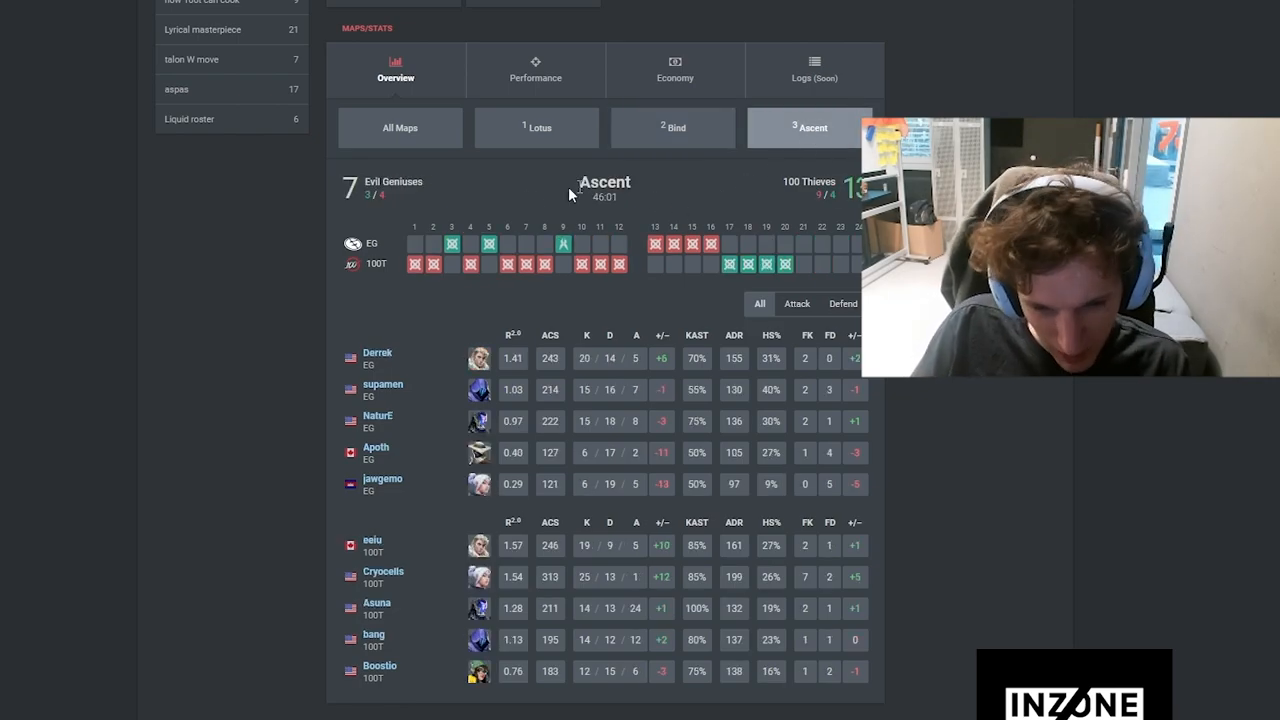
pyautogui.moveTo(480, 508)
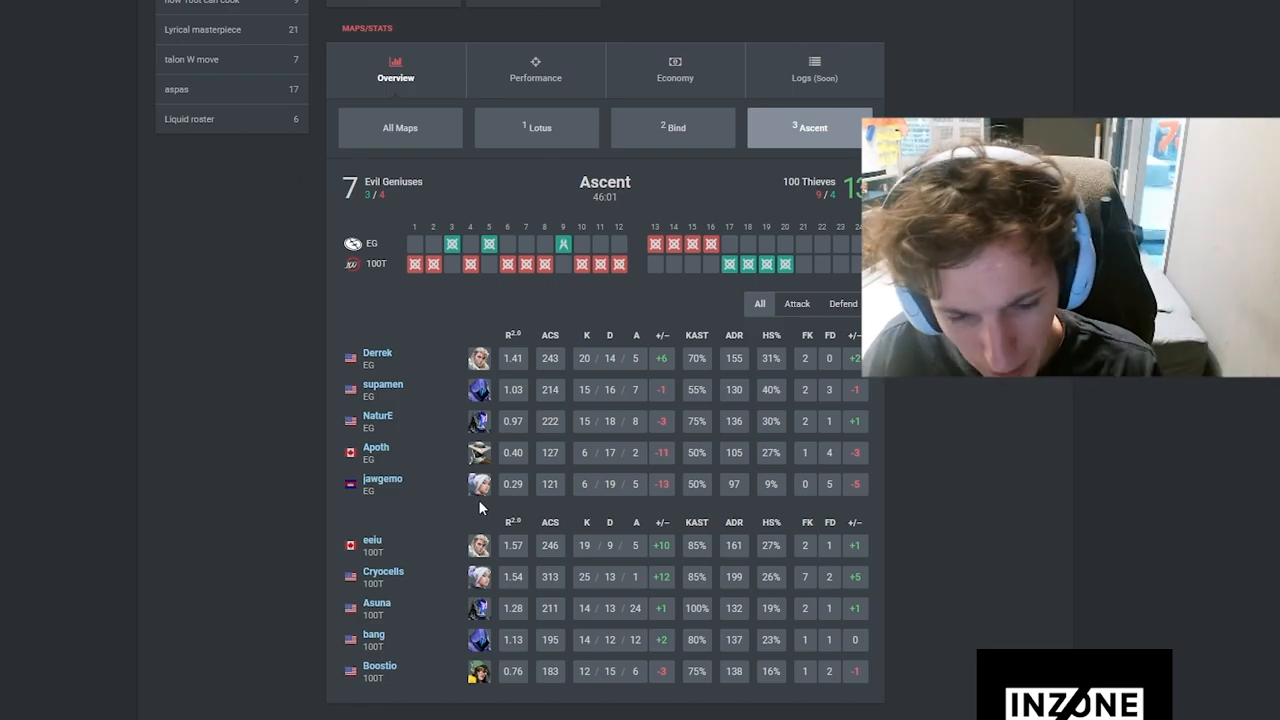
pyautogui.moveTo(584, 512)
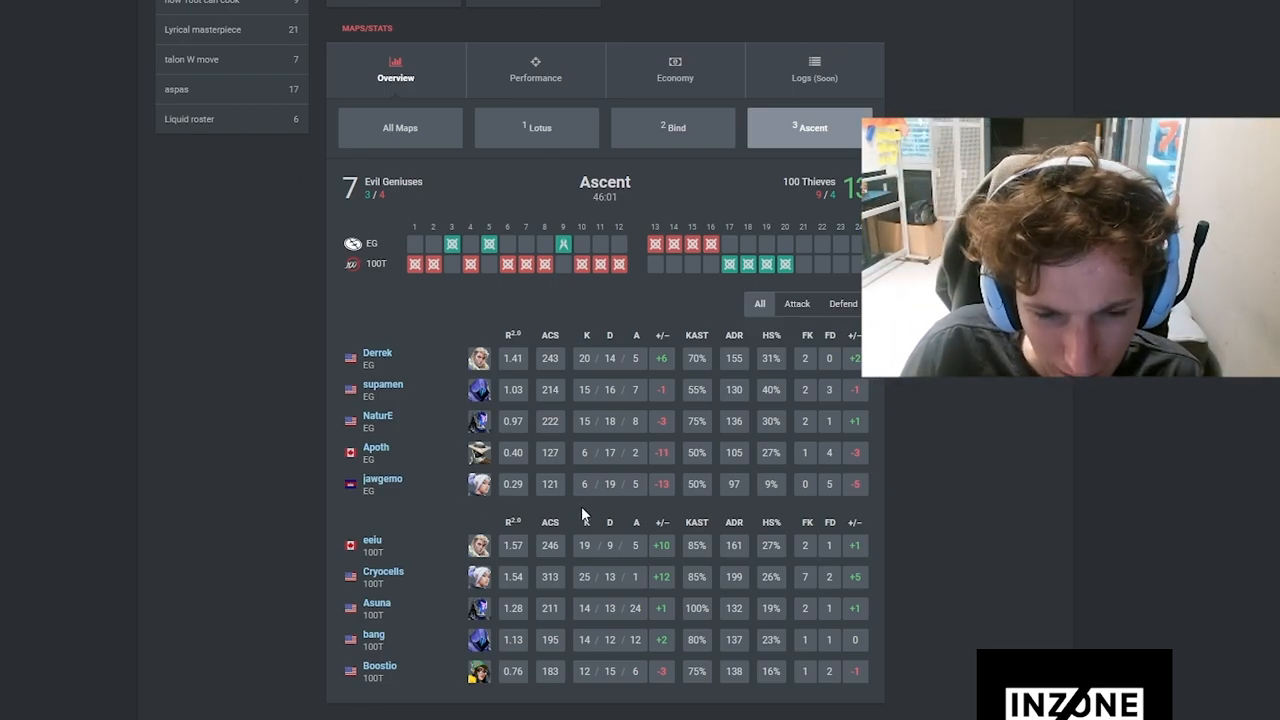
# Step: From G2 Esports' team page, open their 0–2 playoff match against FNATIC
pyautogui.scroll(3)
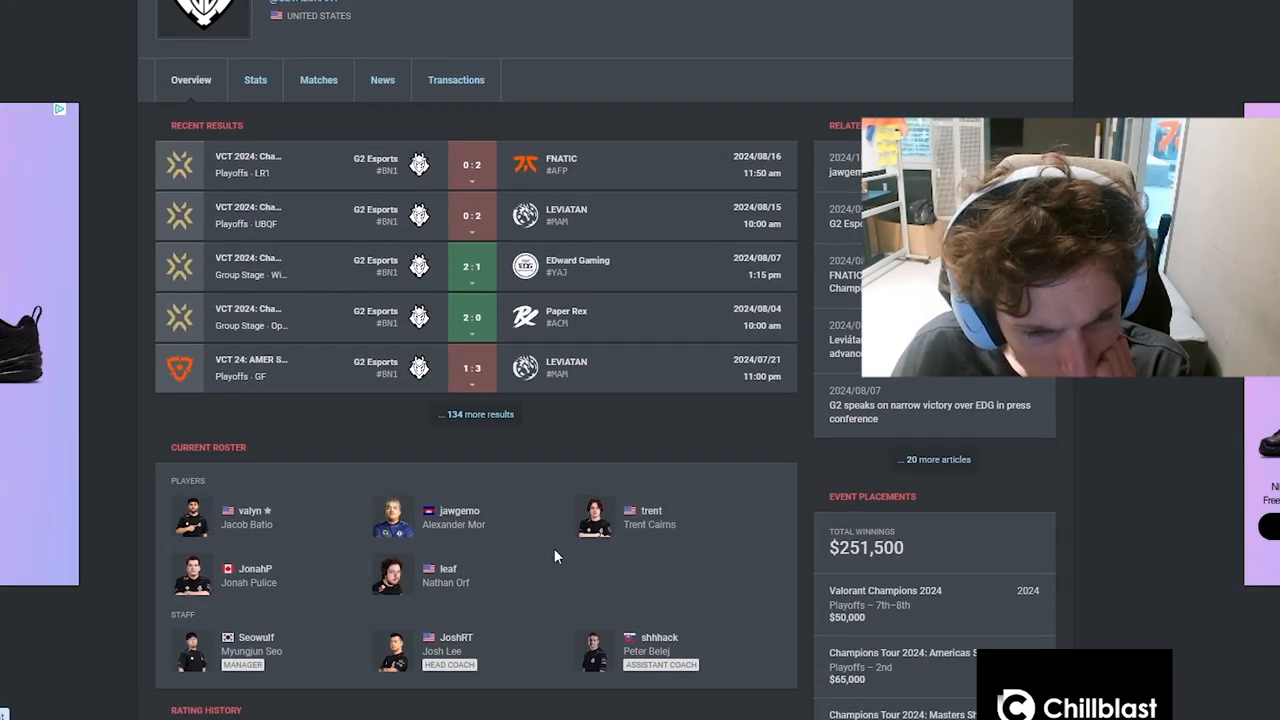
pyautogui.moveTo(468, 596)
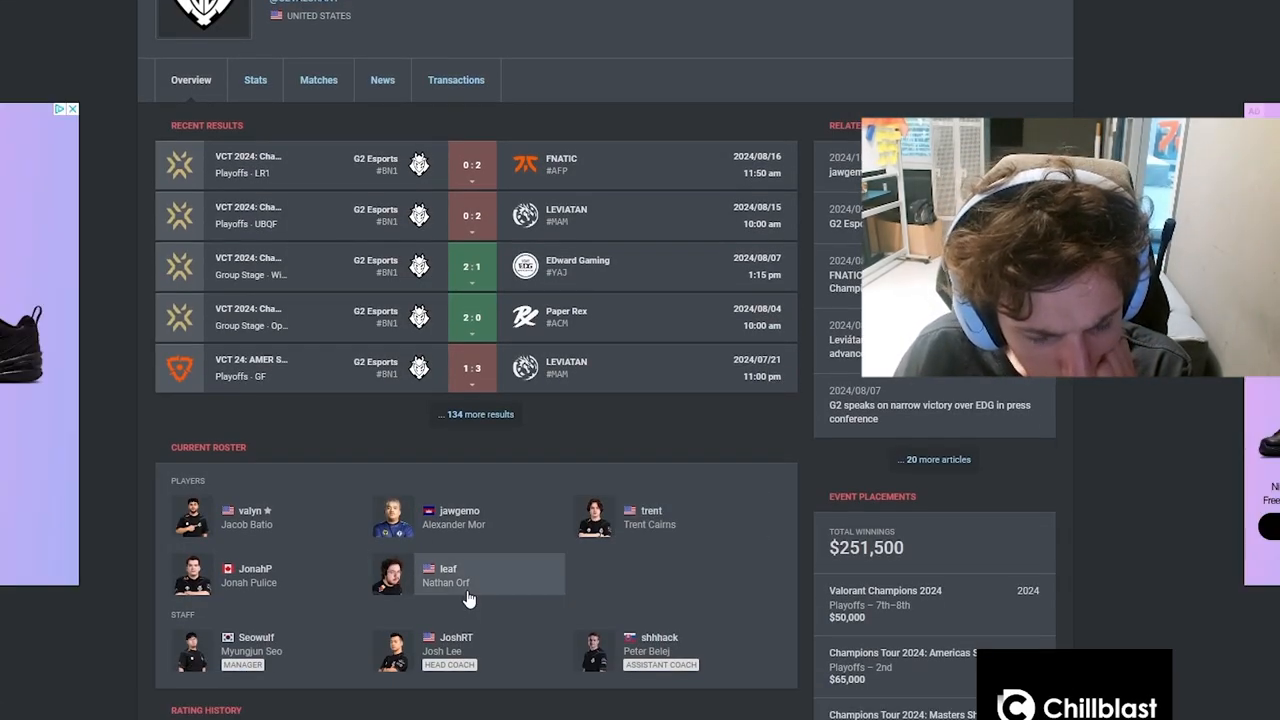
pyautogui.moveTo(530, 590)
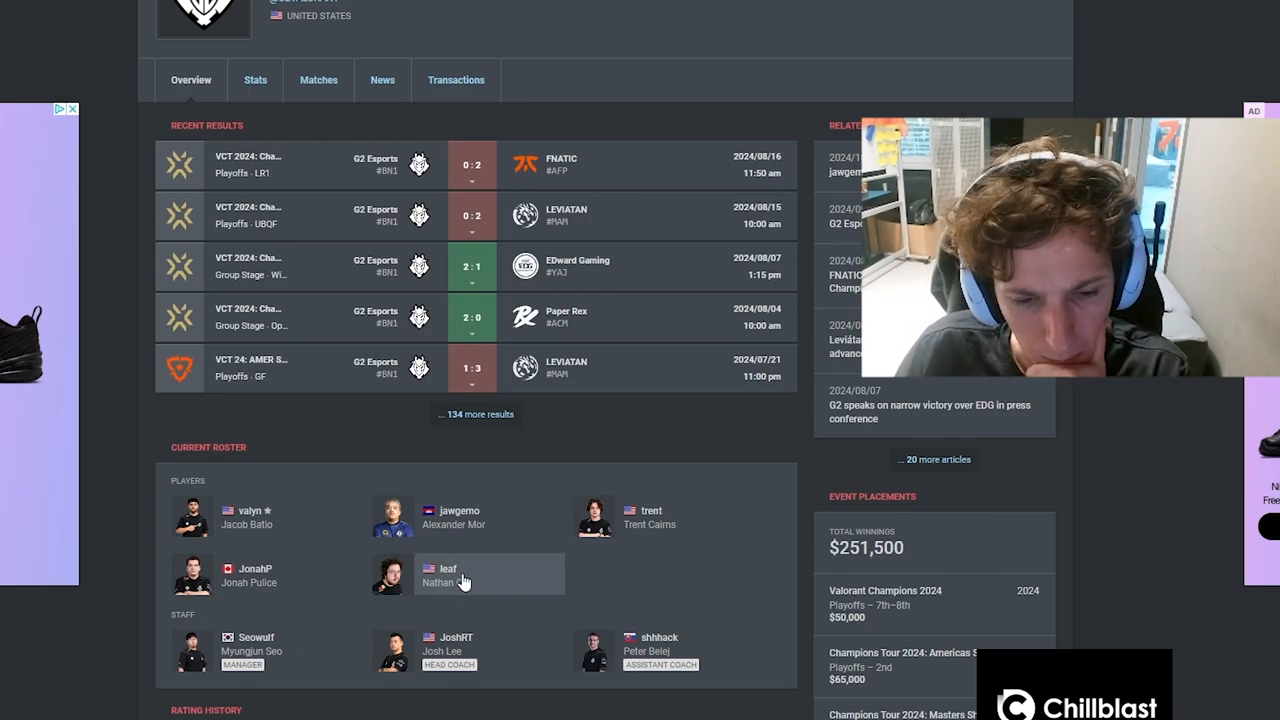
pyautogui.click(460, 576)
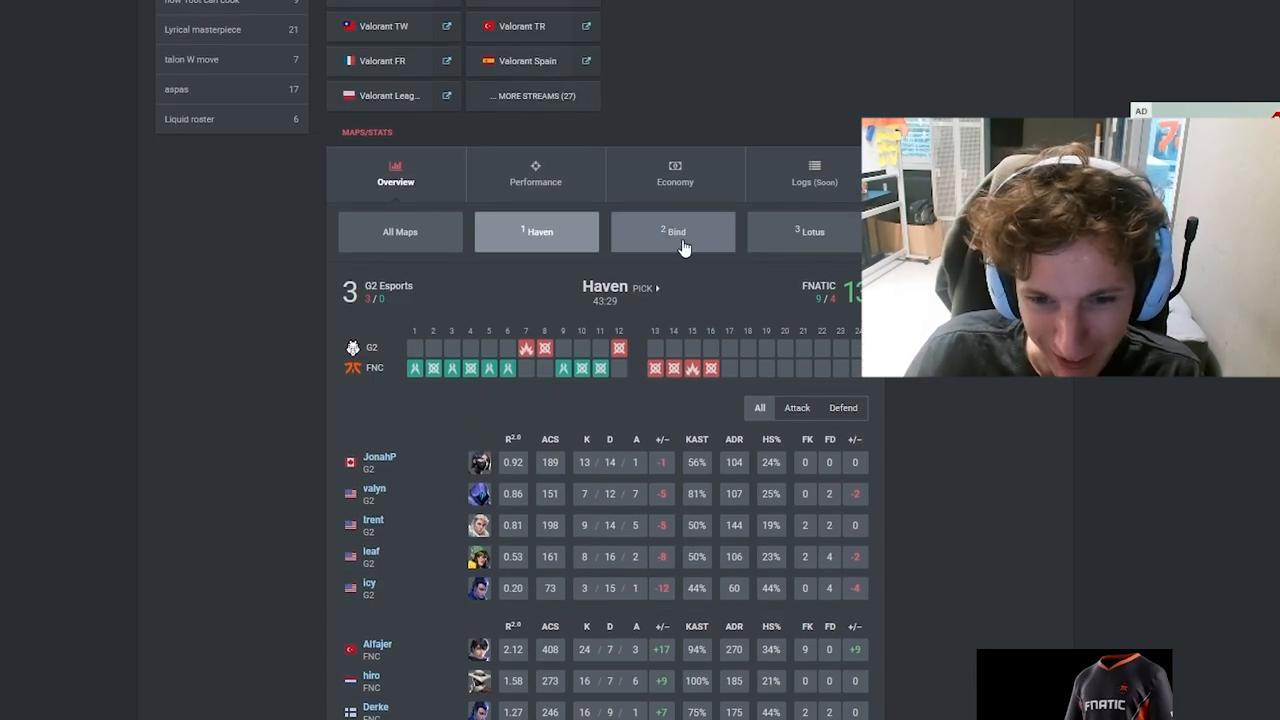
# Step: Show the Bind scoreboard of G2 vs FNATIC, then move on to EG's 0–2 loss to MIBR
pyautogui.scroll(-3)
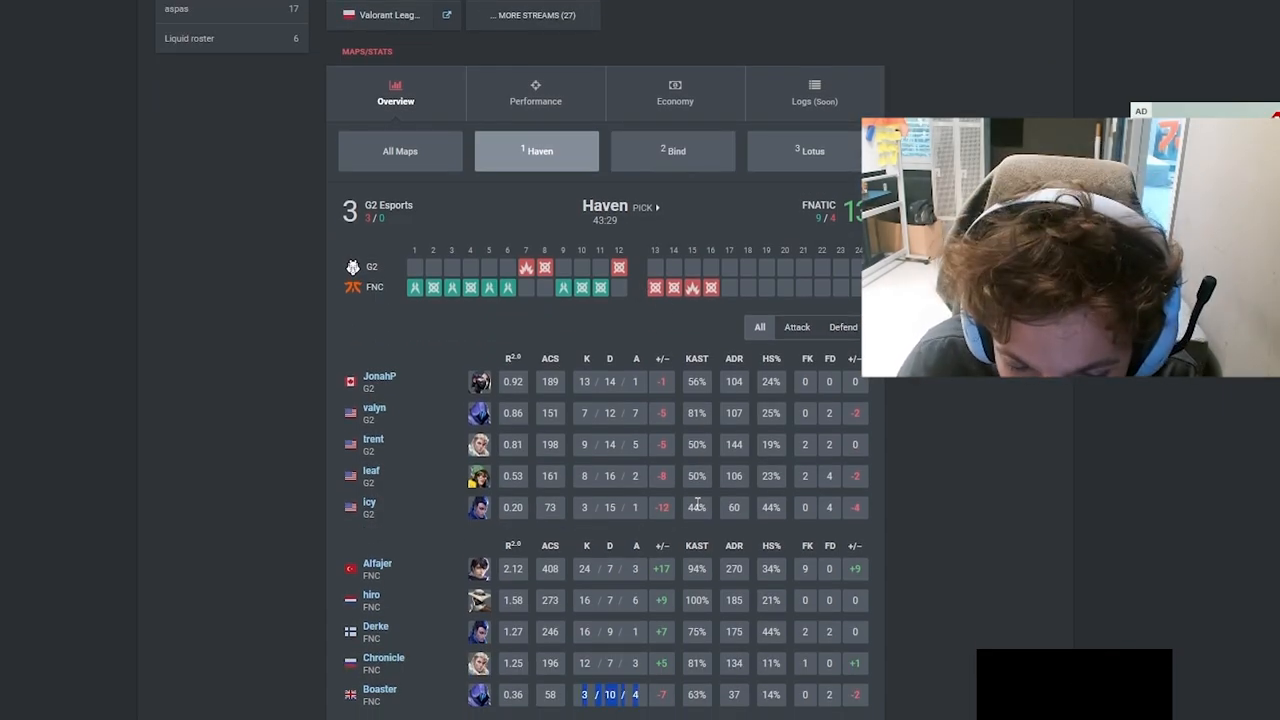
pyautogui.click(672, 150)
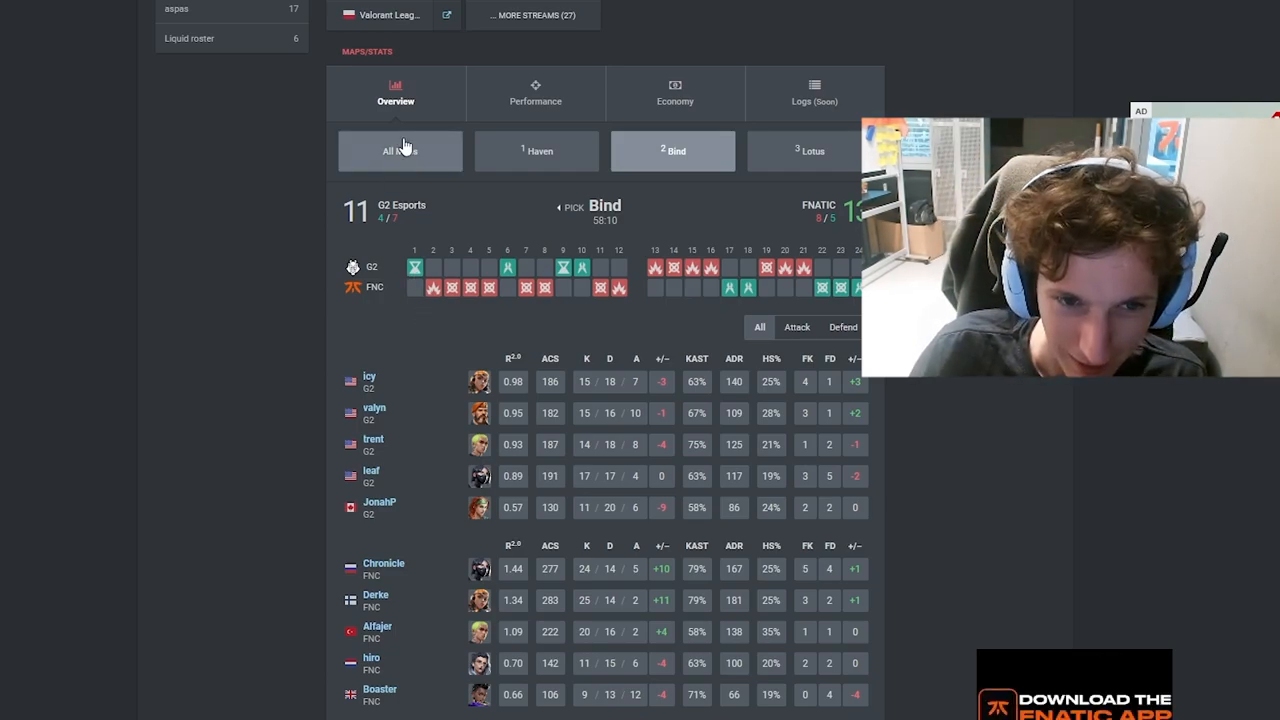
pyautogui.click(400, 152)
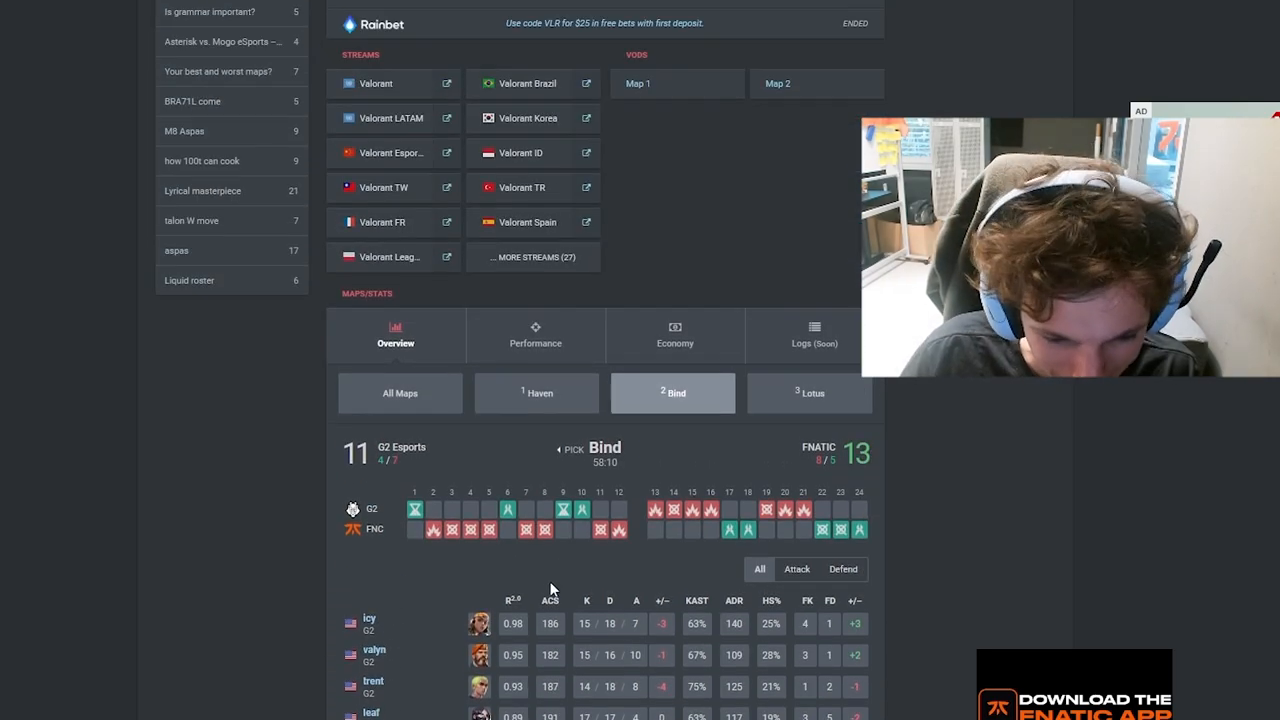
pyautogui.scroll(-3)
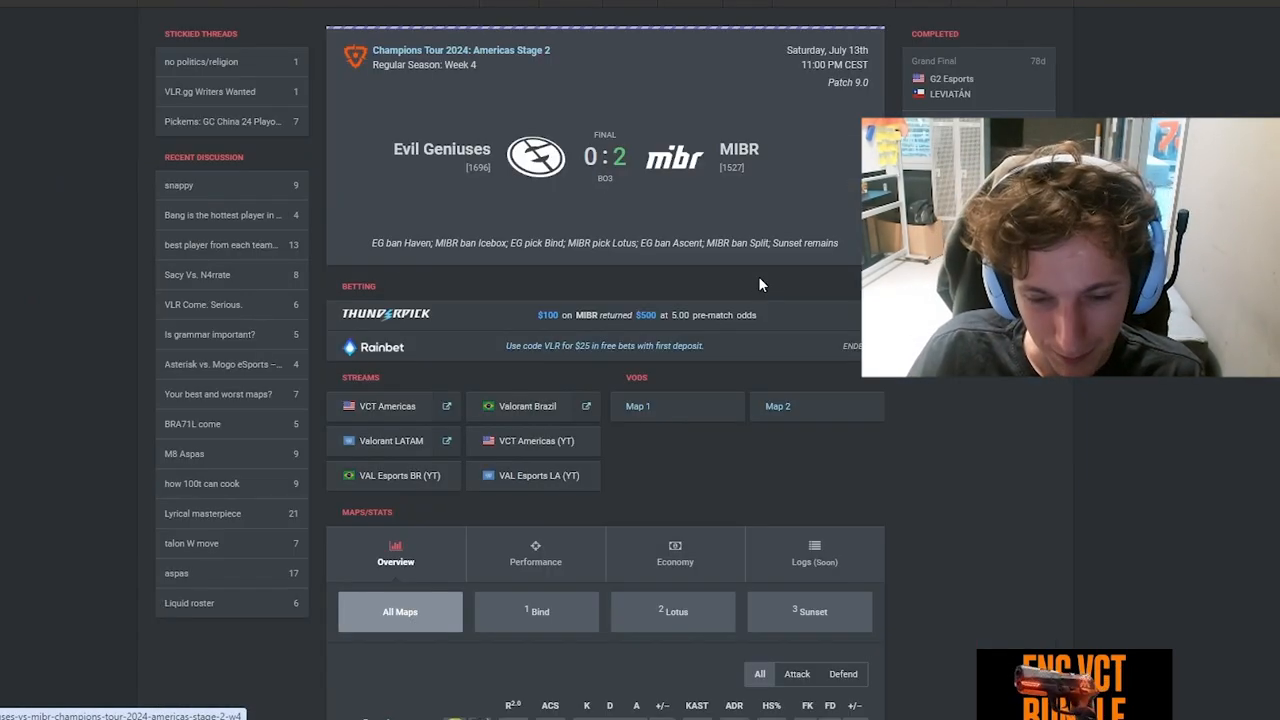
# Step: Open jawgemo's player page from the EG vs MIBR scoreboard and search for icy
pyautogui.scroll(-3)
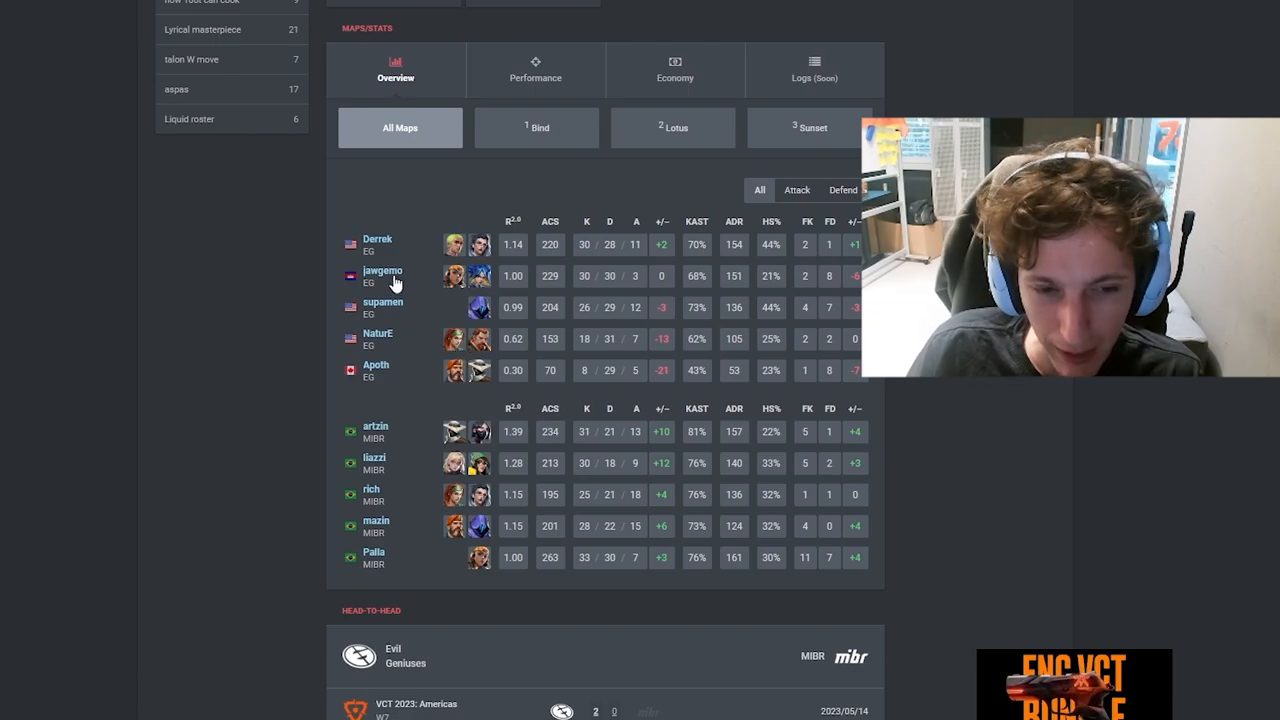
pyautogui.click(382, 272)
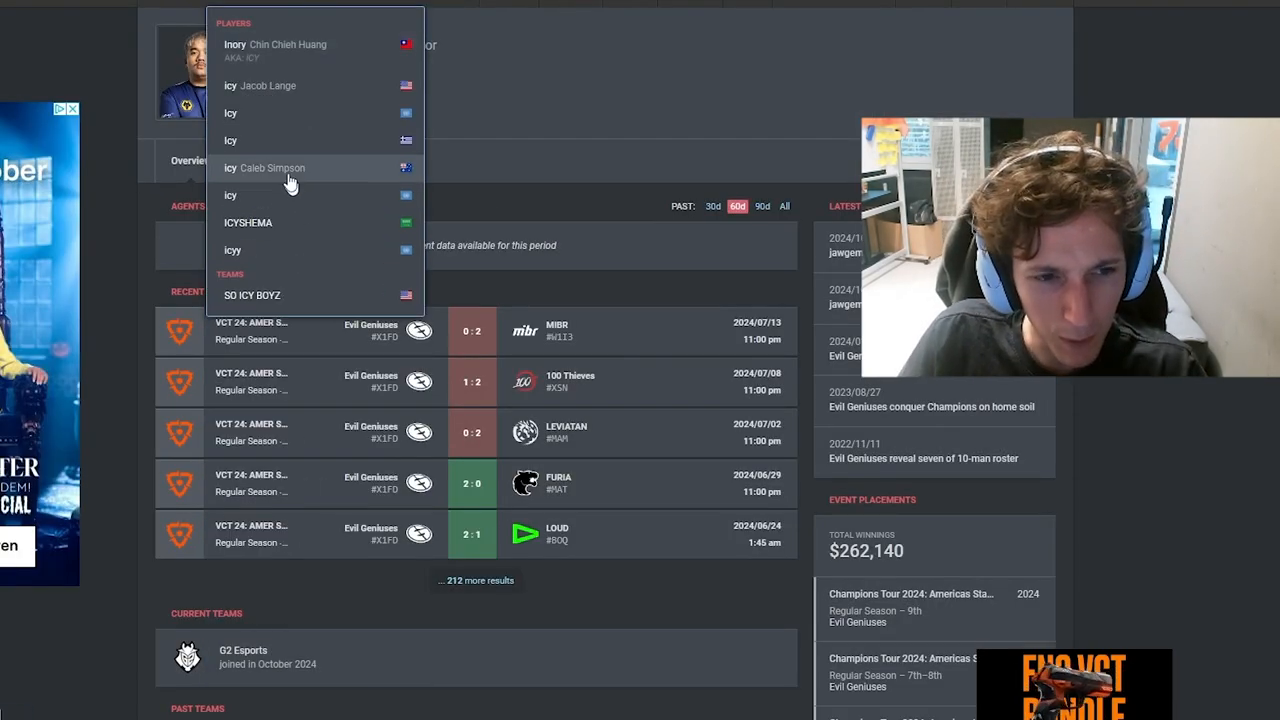
pyautogui.click(260, 84)
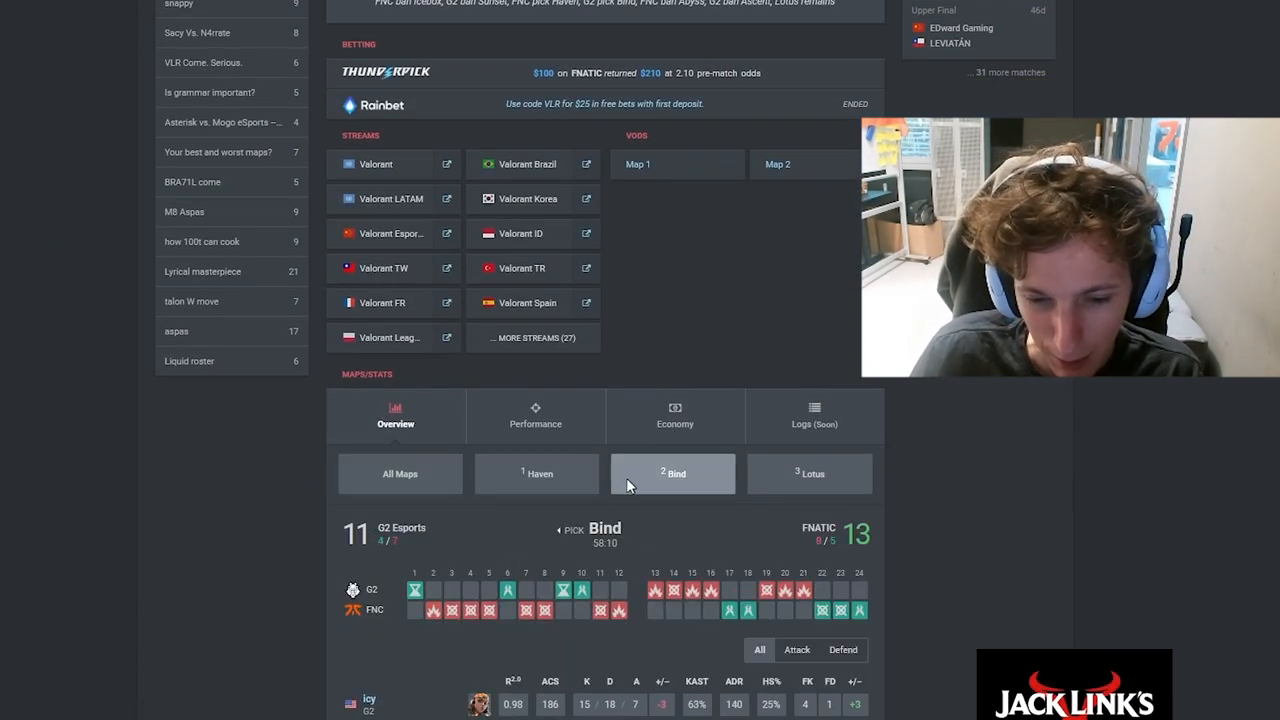
# Step: Revisit the Haven scoreboard of G2 vs FNATIC, then return to G2's roster on the team page
pyautogui.click(536, 472)
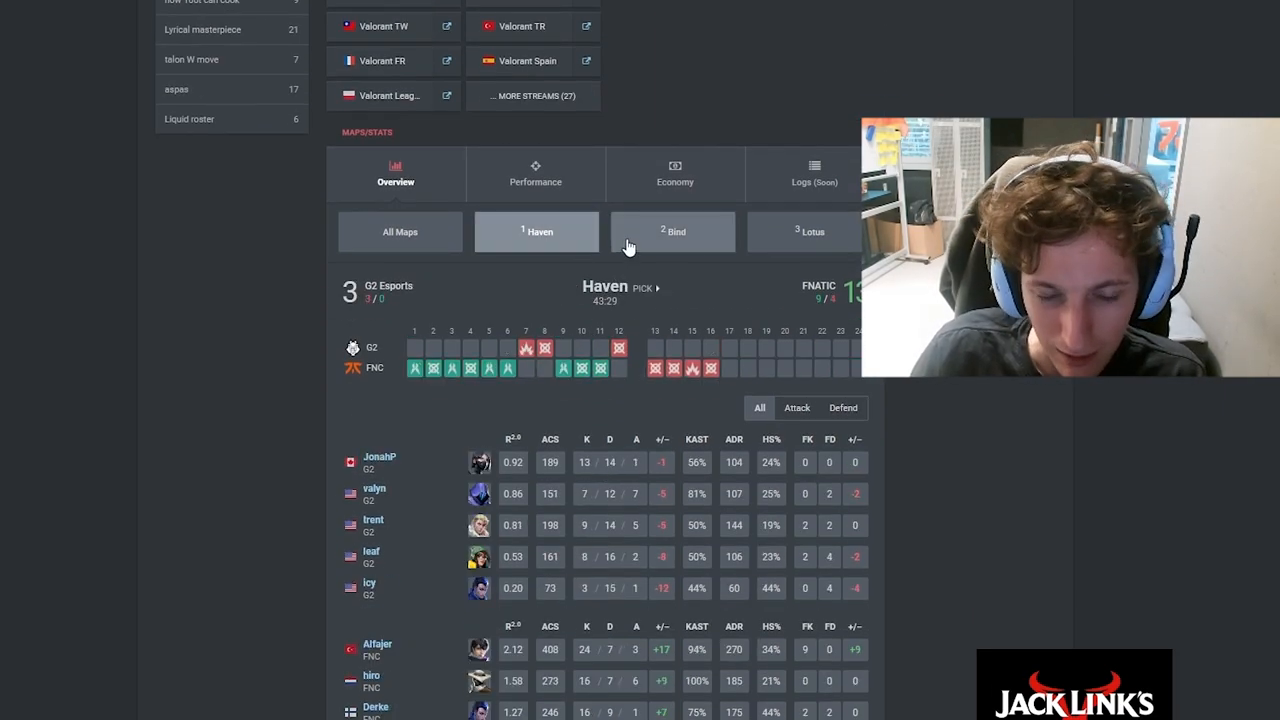
pyautogui.moveTo(638, 252)
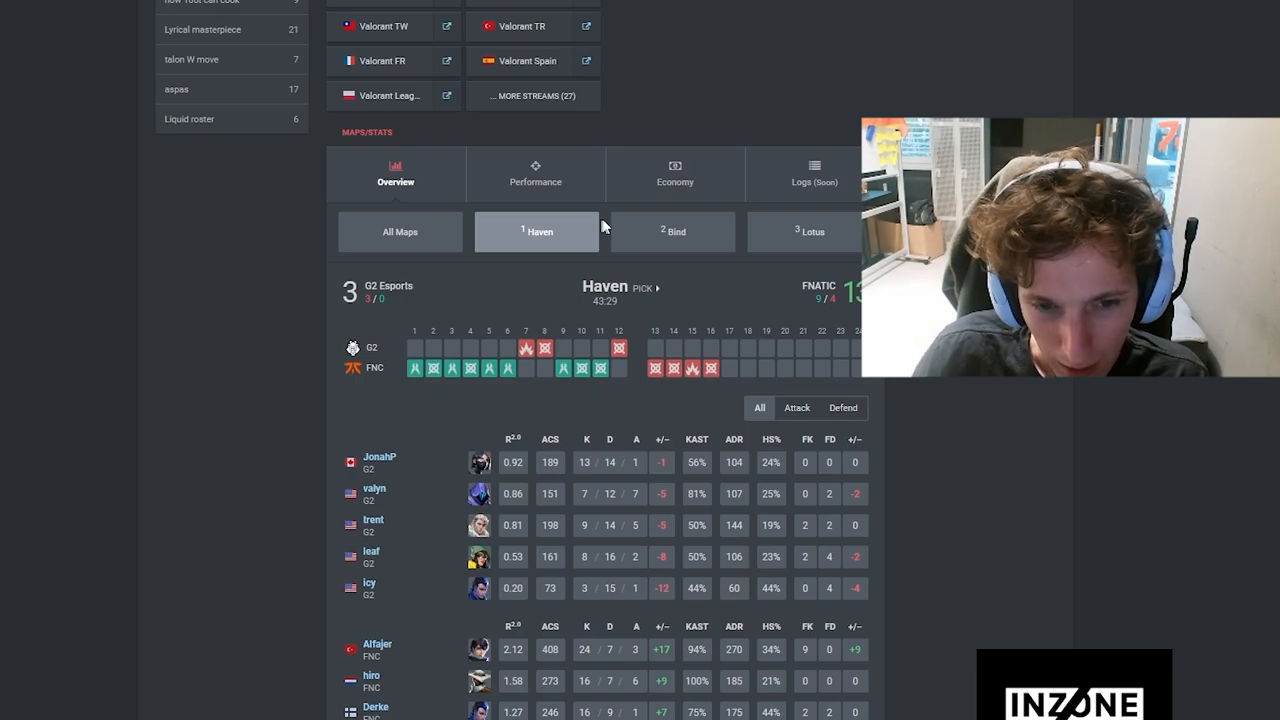
pyautogui.click(400, 232)
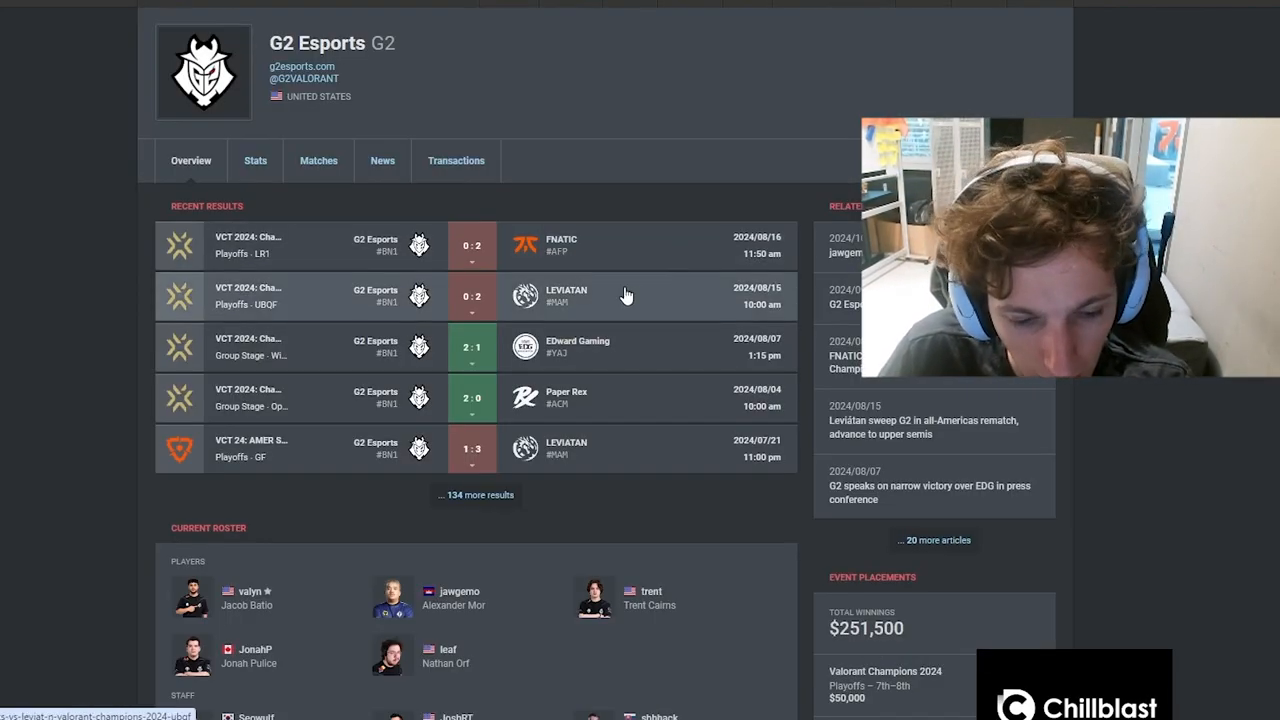
pyautogui.scroll(-3)
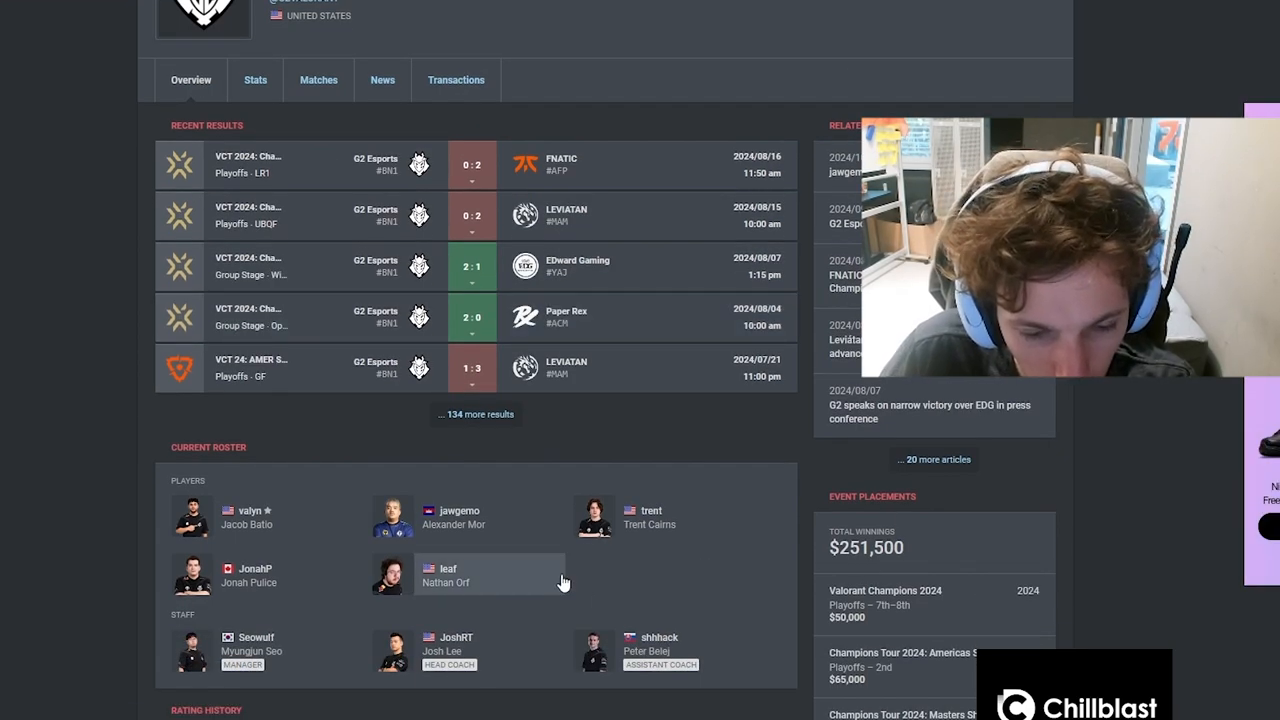